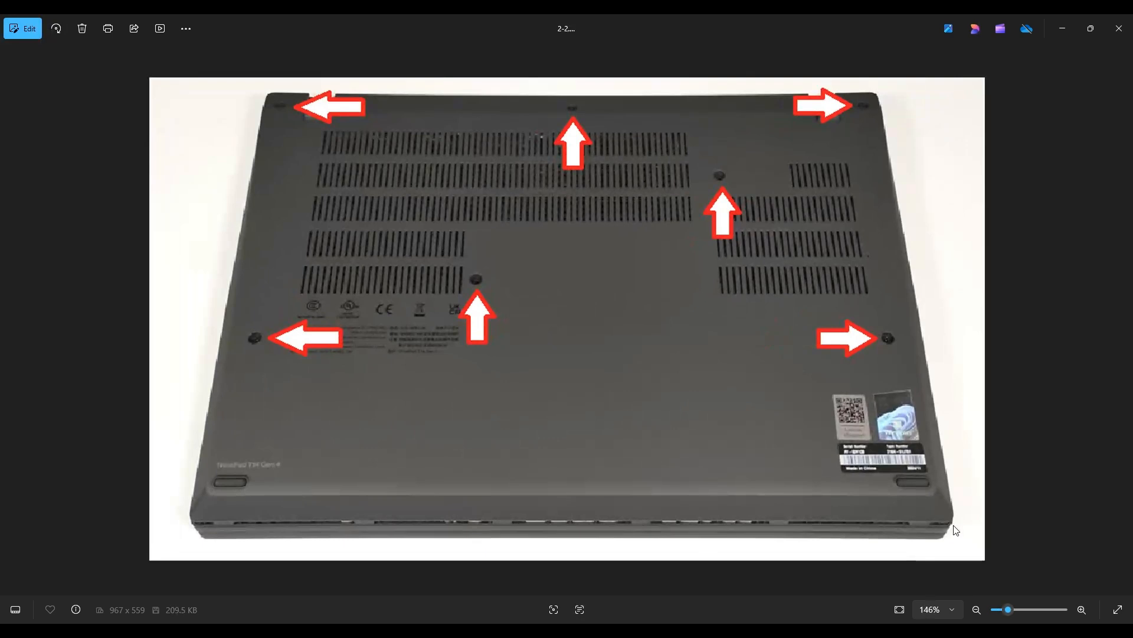
pyautogui.moveTo(891, 182)
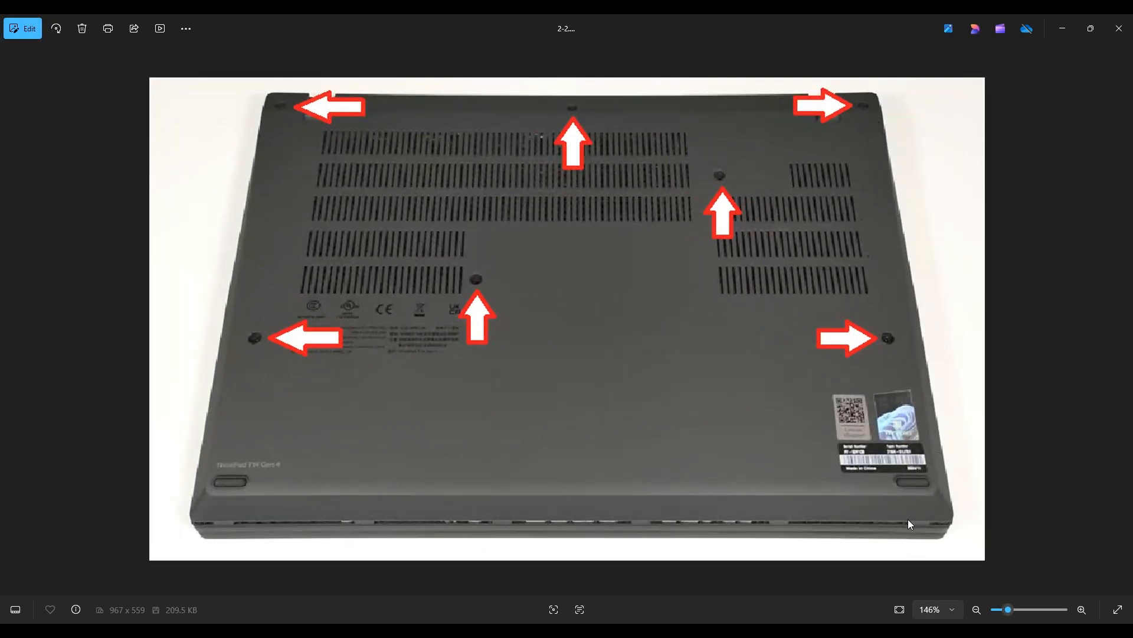
pyautogui.moveTo(229, 537)
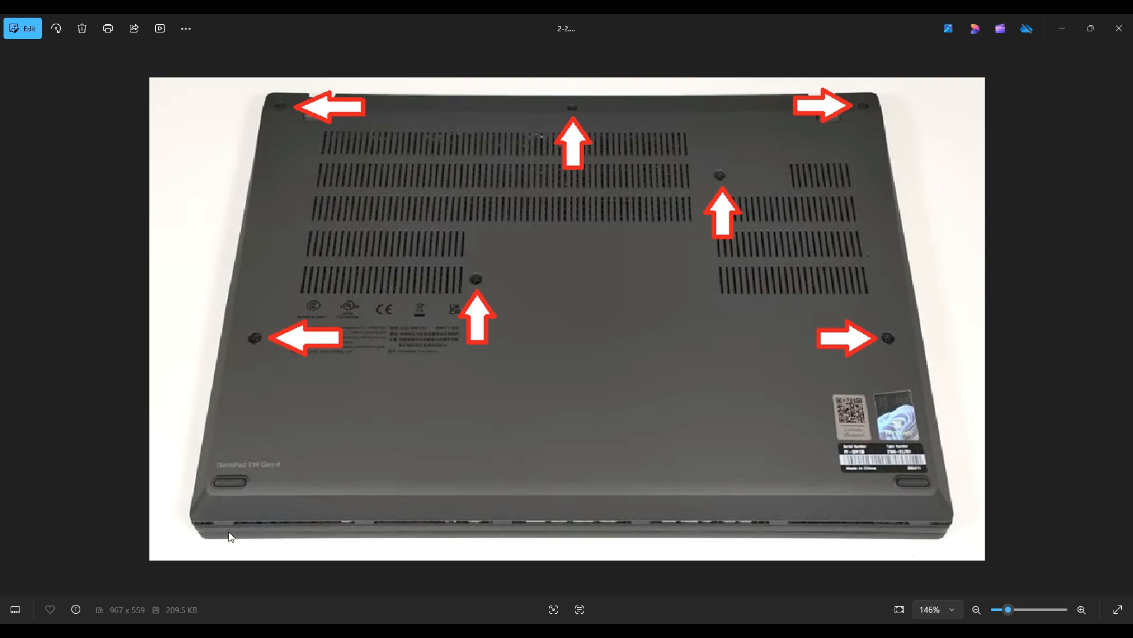
pyautogui.moveTo(341, 109)
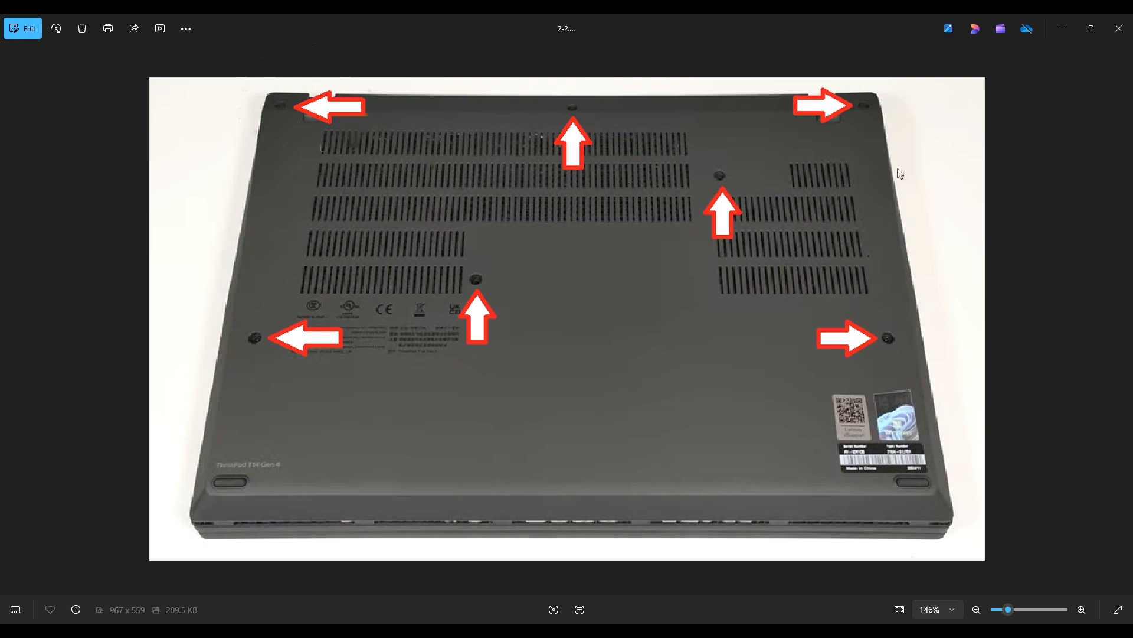
pyautogui.moveTo(320, 121)
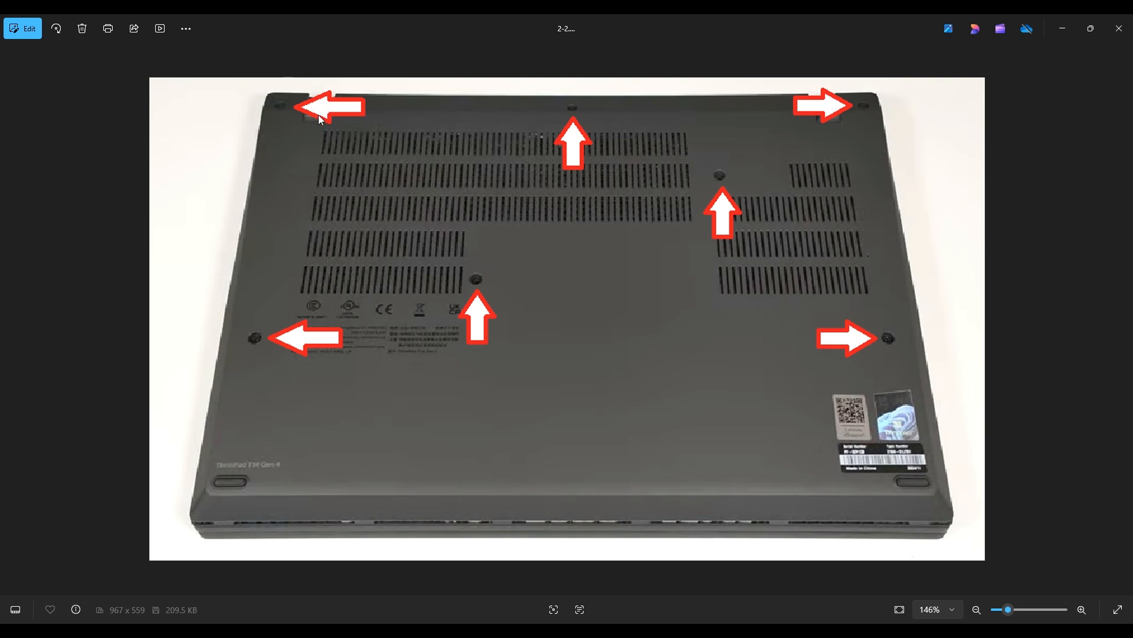
pyautogui.moveTo(333, 113)
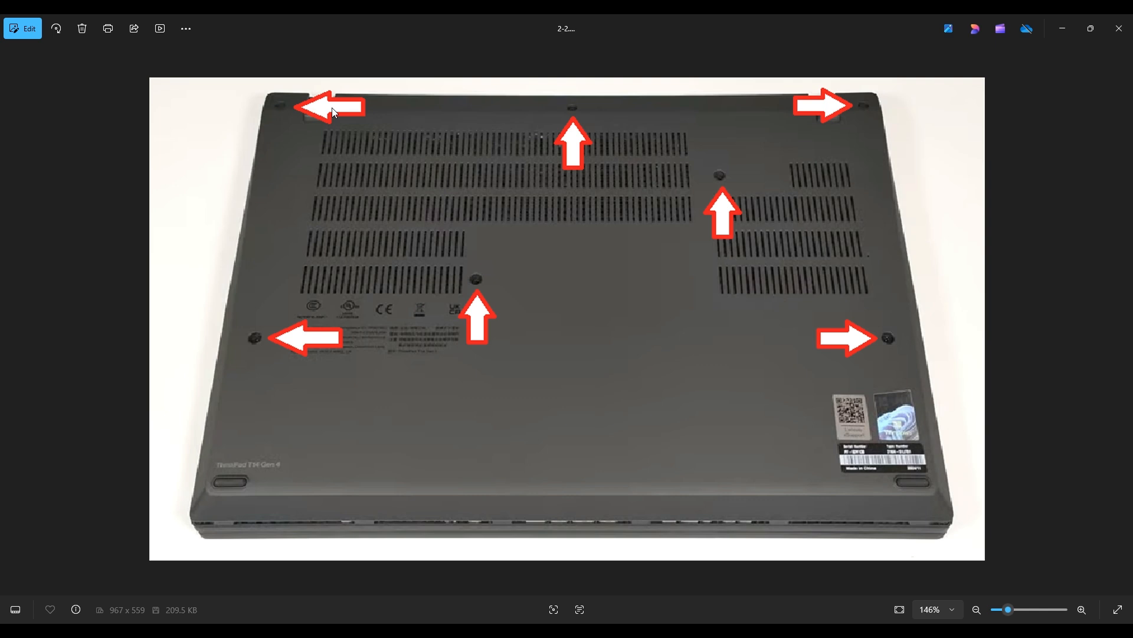
pyautogui.moveTo(873, 218)
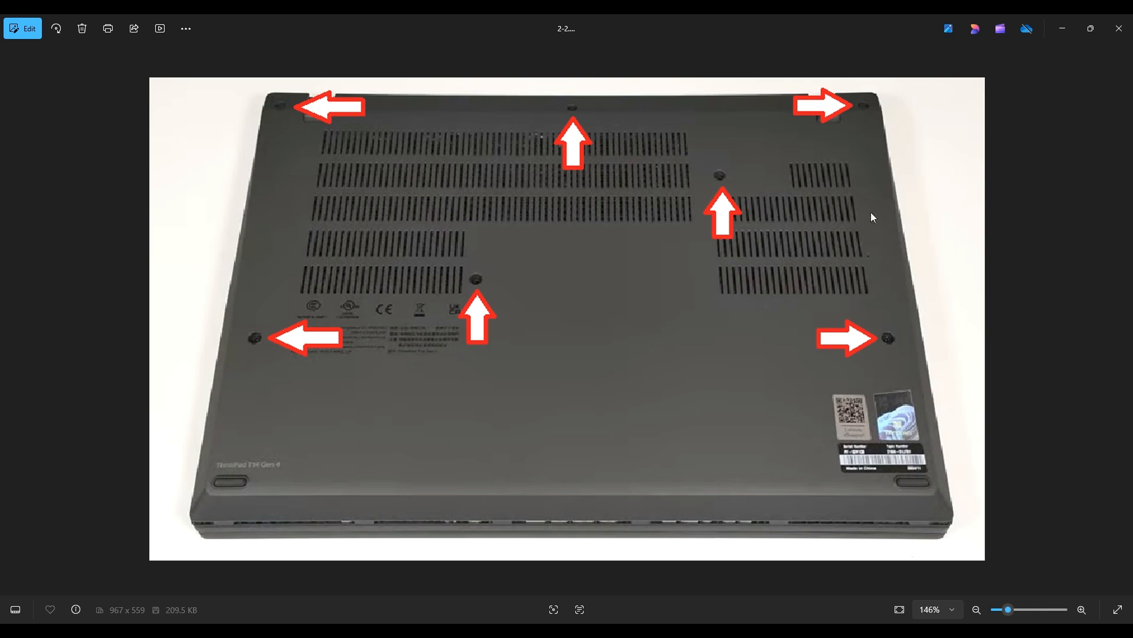
pyautogui.moveTo(877, 214)
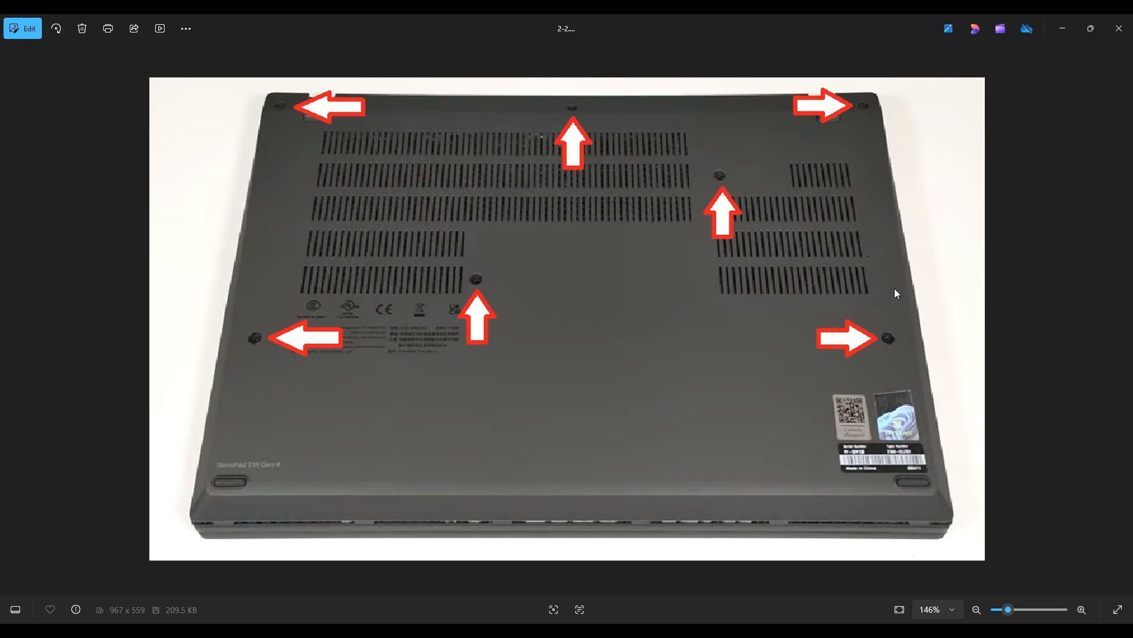
pyautogui.moveTo(867, 537)
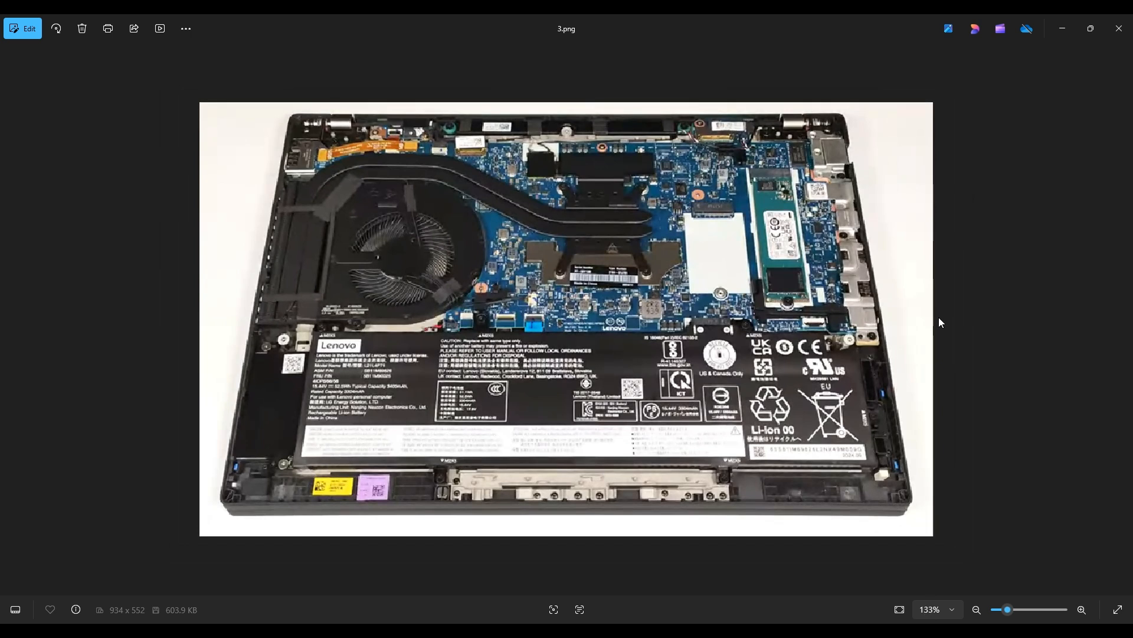
pyautogui.moveTo(483, 395)
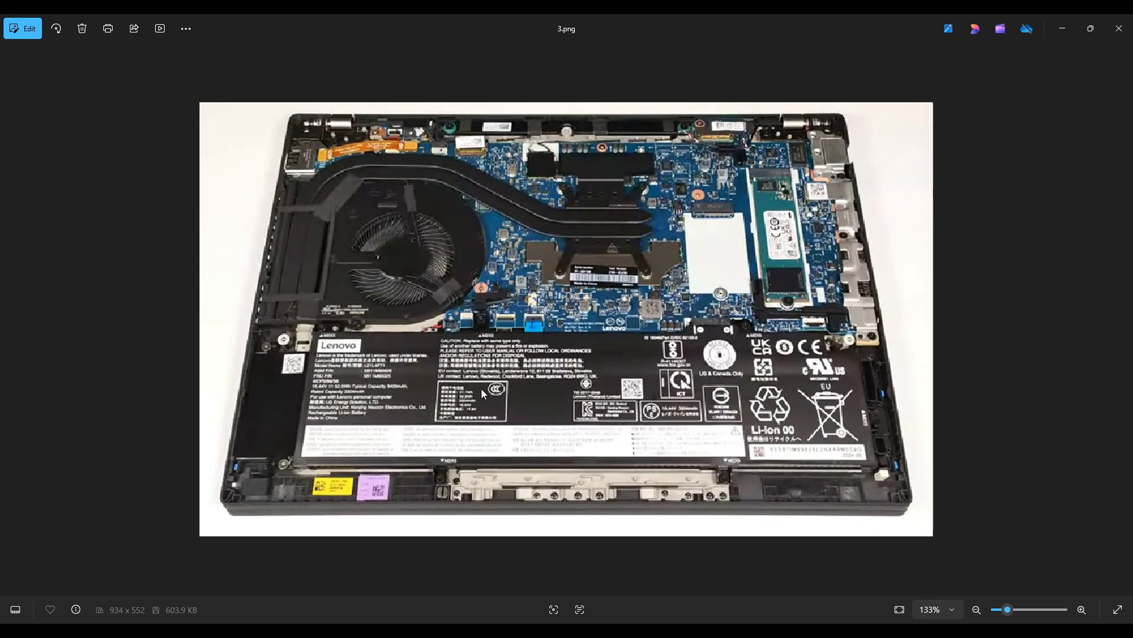
pyautogui.moveTo(593, 408)
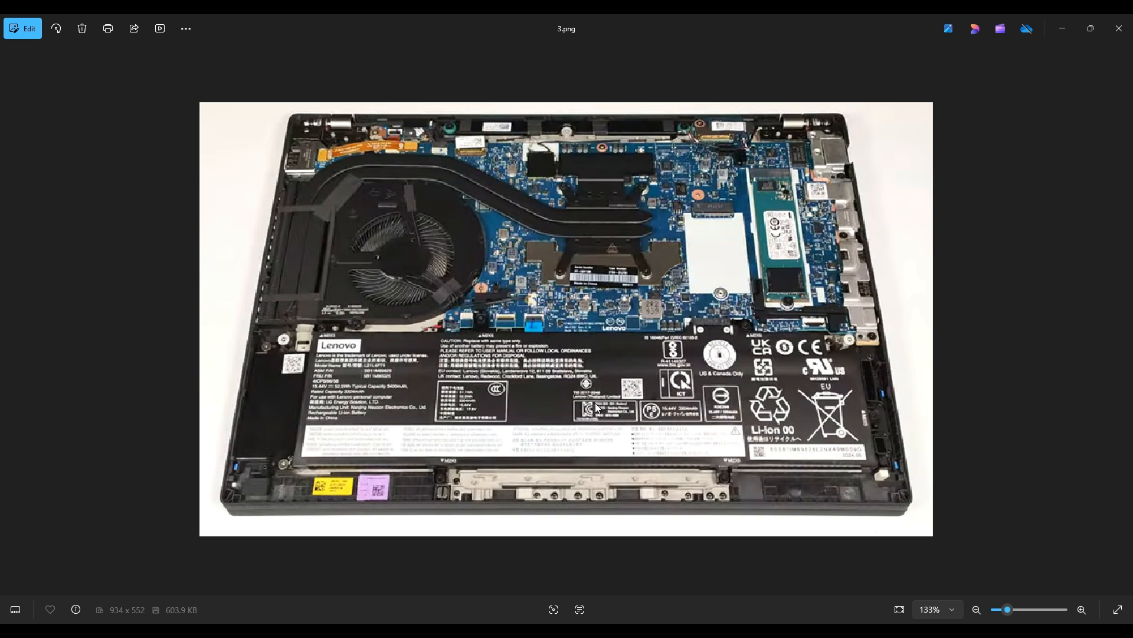
pyautogui.moveTo(608, 187)
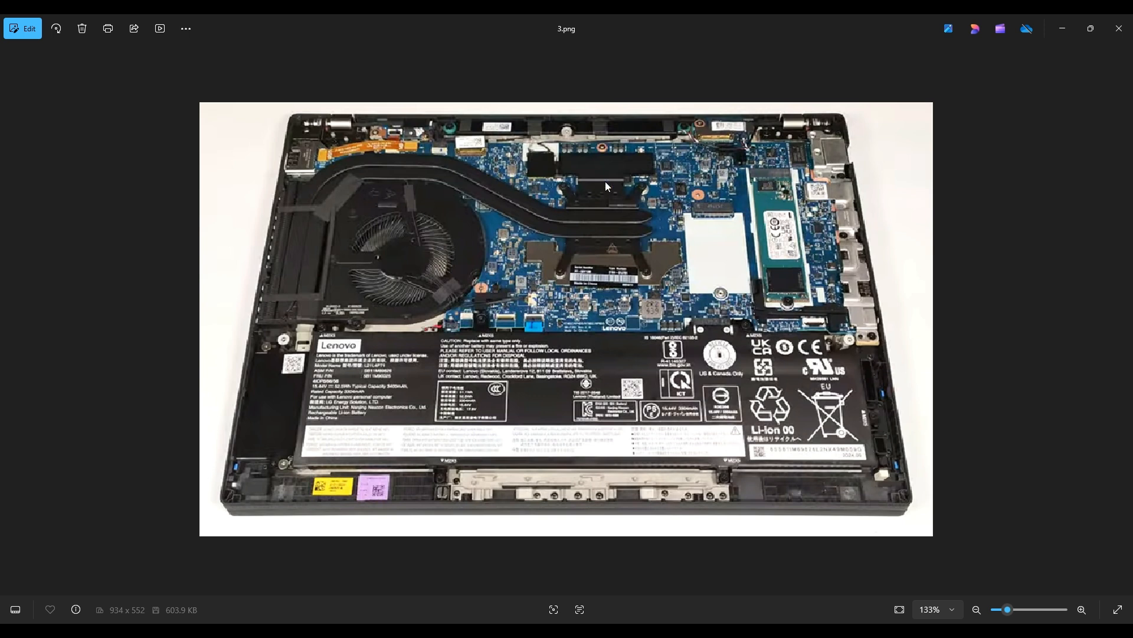
pyautogui.moveTo(935, 457)
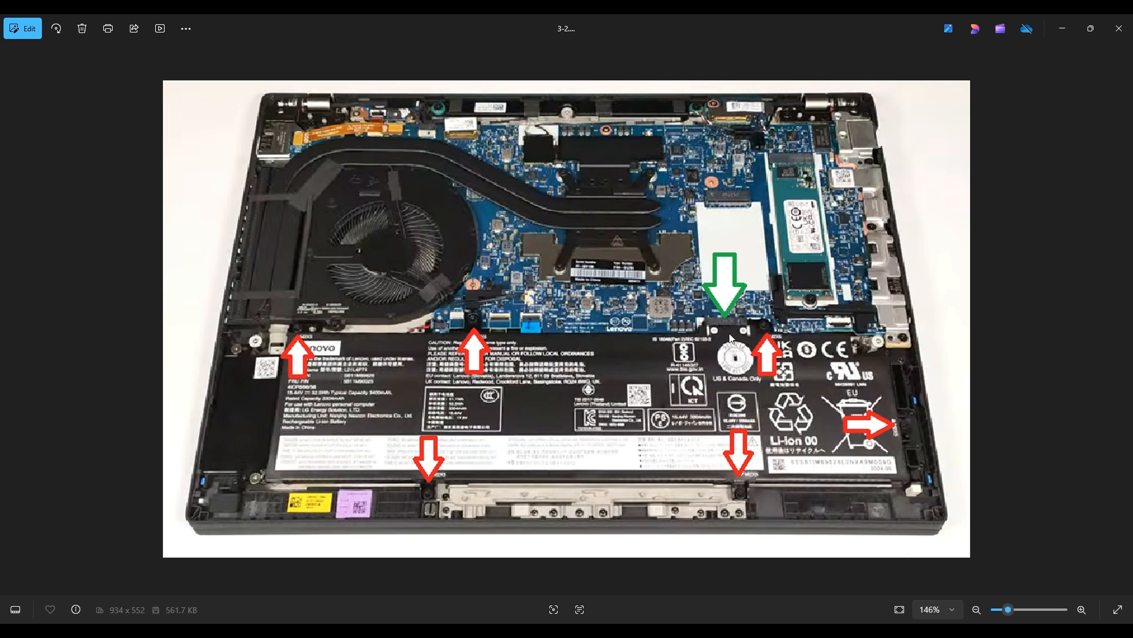
pyautogui.moveTo(718, 342)
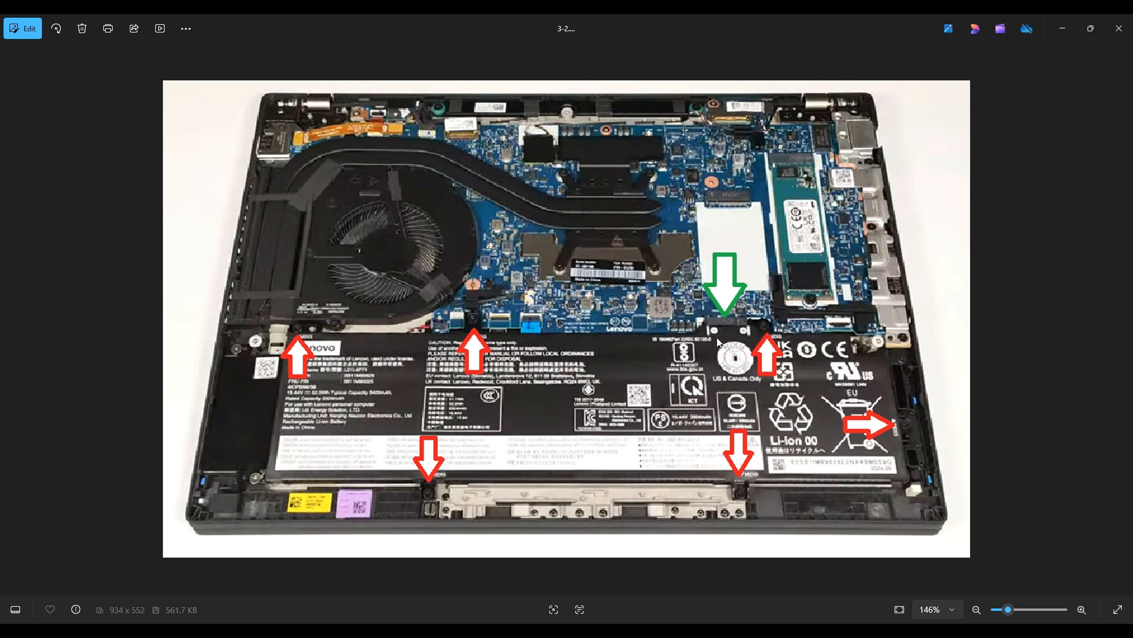
# - Advance to 4.png, showing the laptop interior with the battery removed
pyautogui.press('Right')
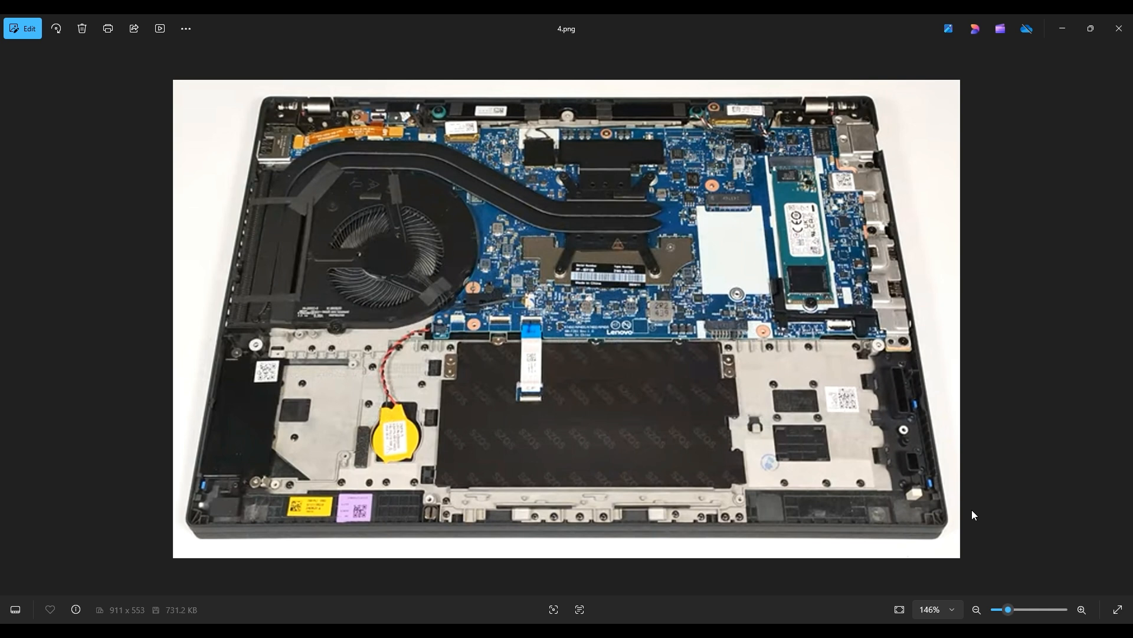
pyautogui.moveTo(438, 274)
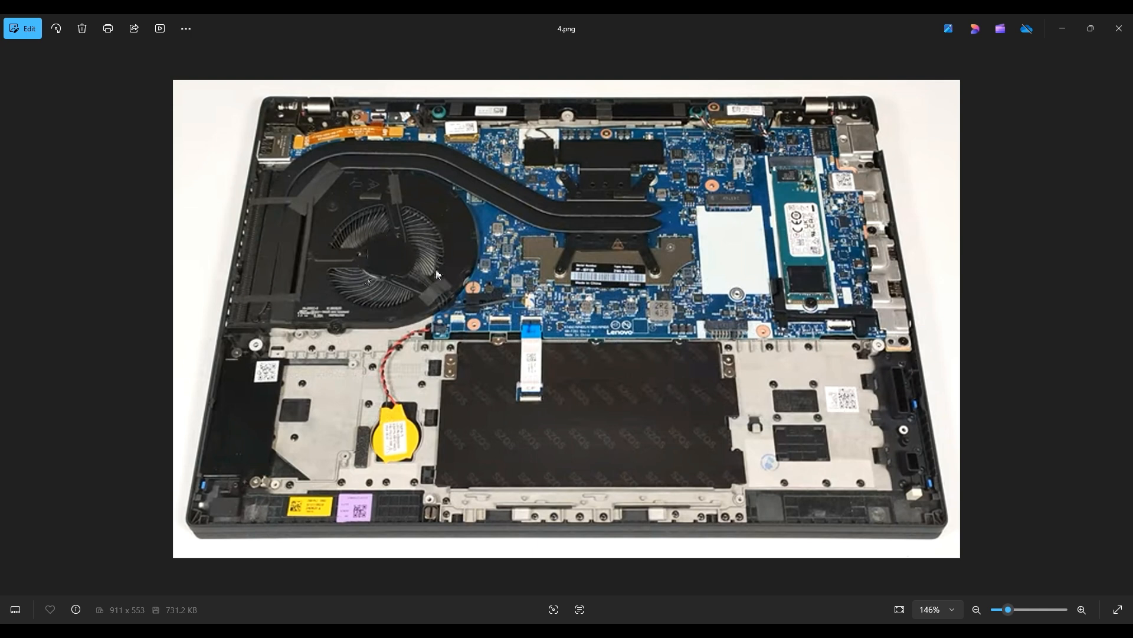
pyautogui.moveTo(243, 200)
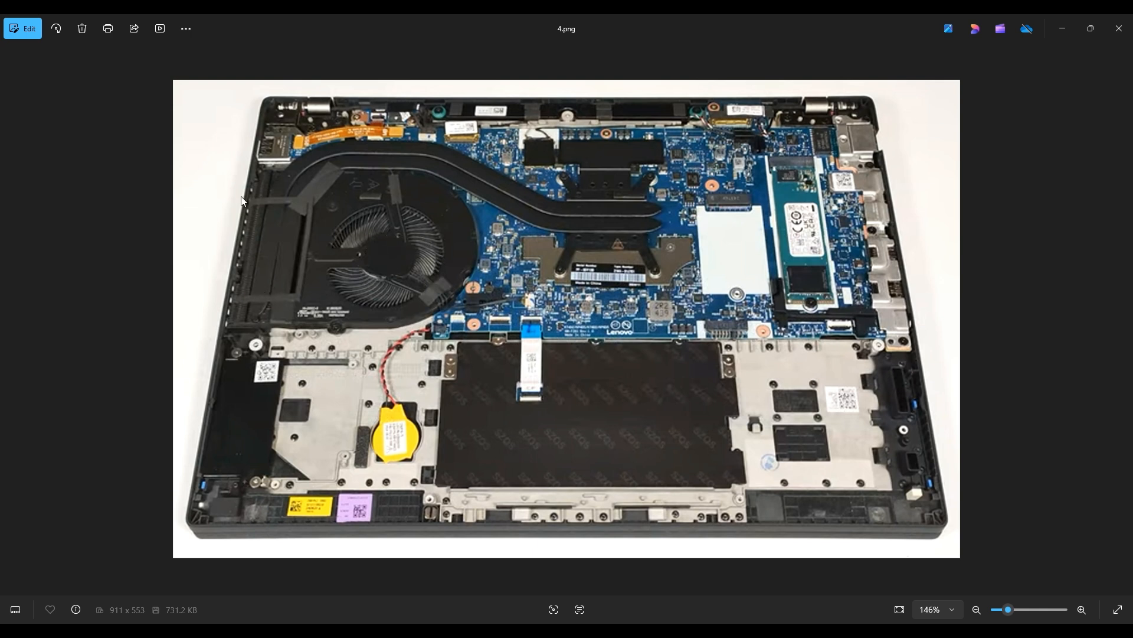
pyautogui.moveTo(587, 181)
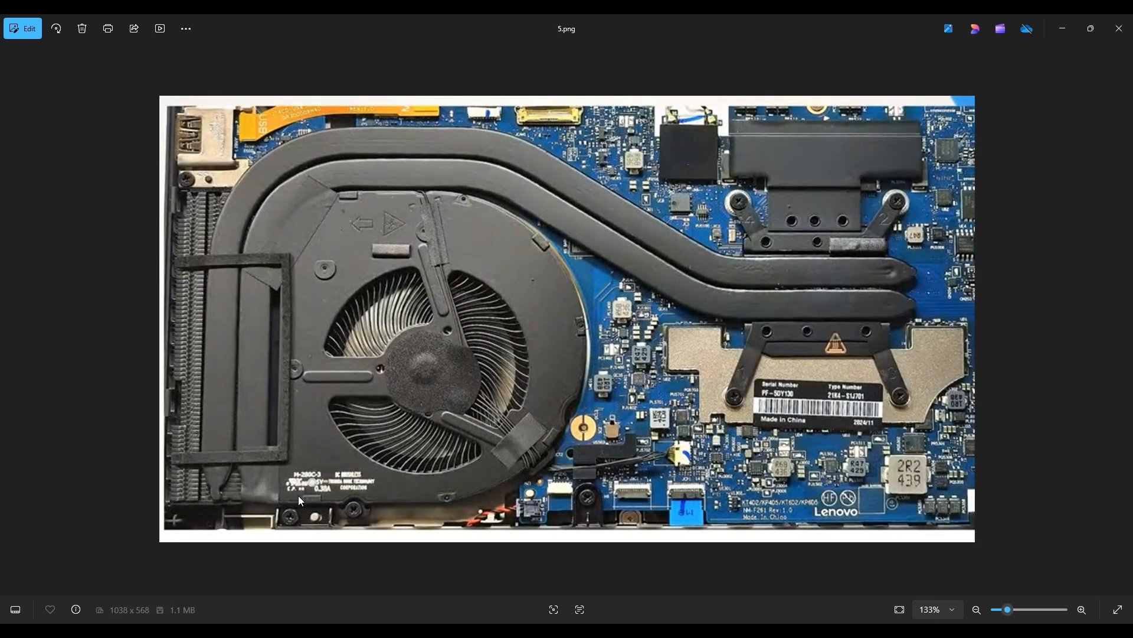
pyautogui.moveTo(603, 459)
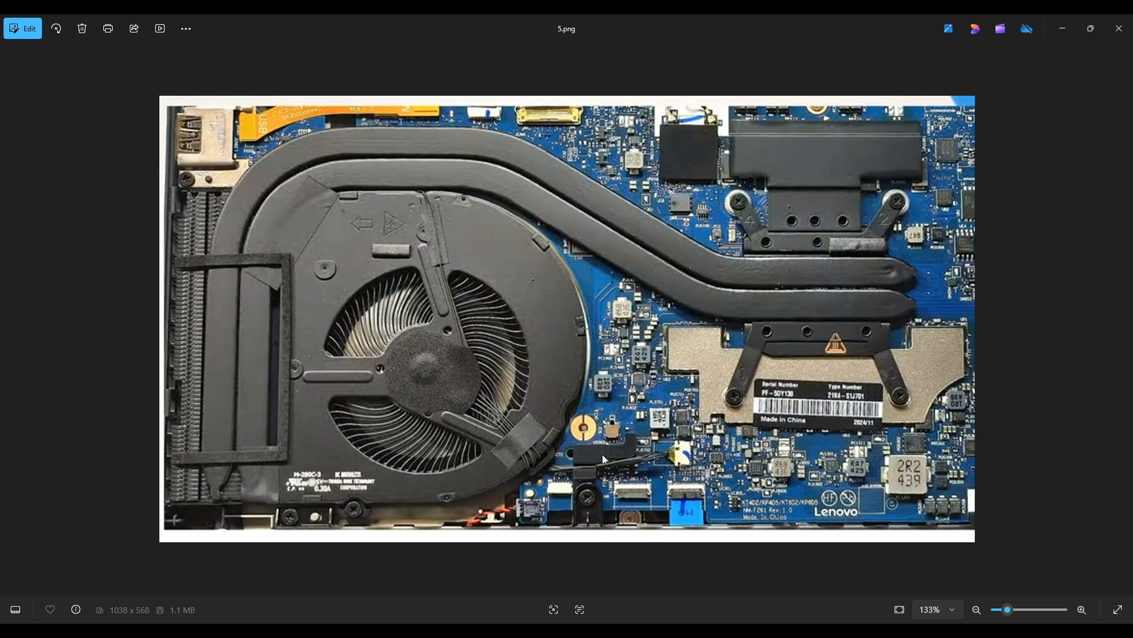
pyautogui.moveTo(473, 409)
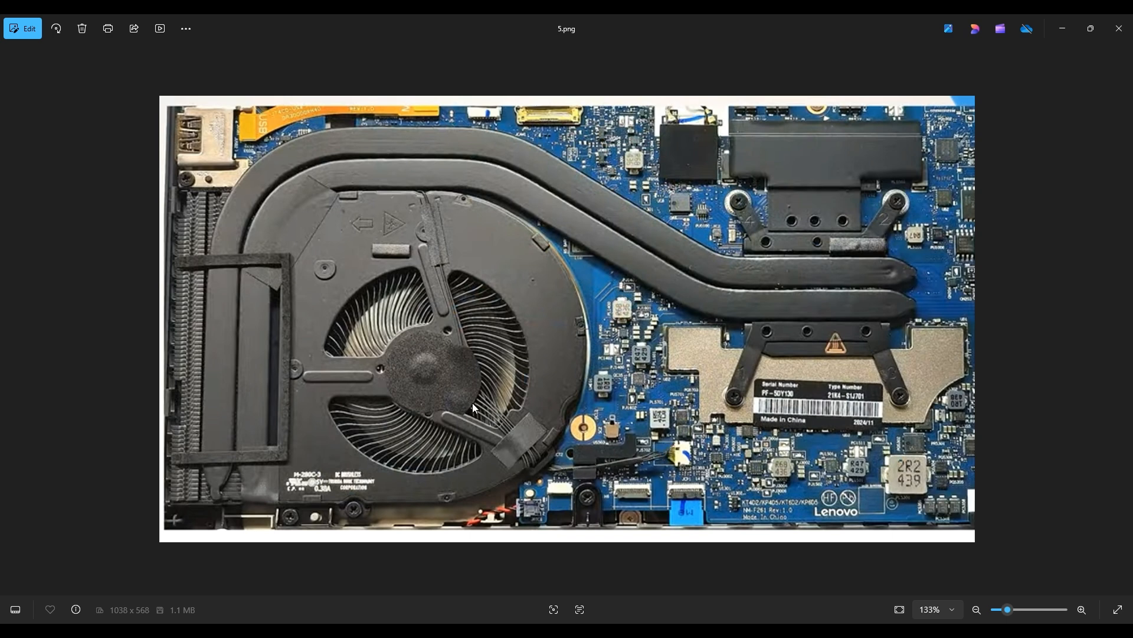
pyautogui.moveTo(450, 391)
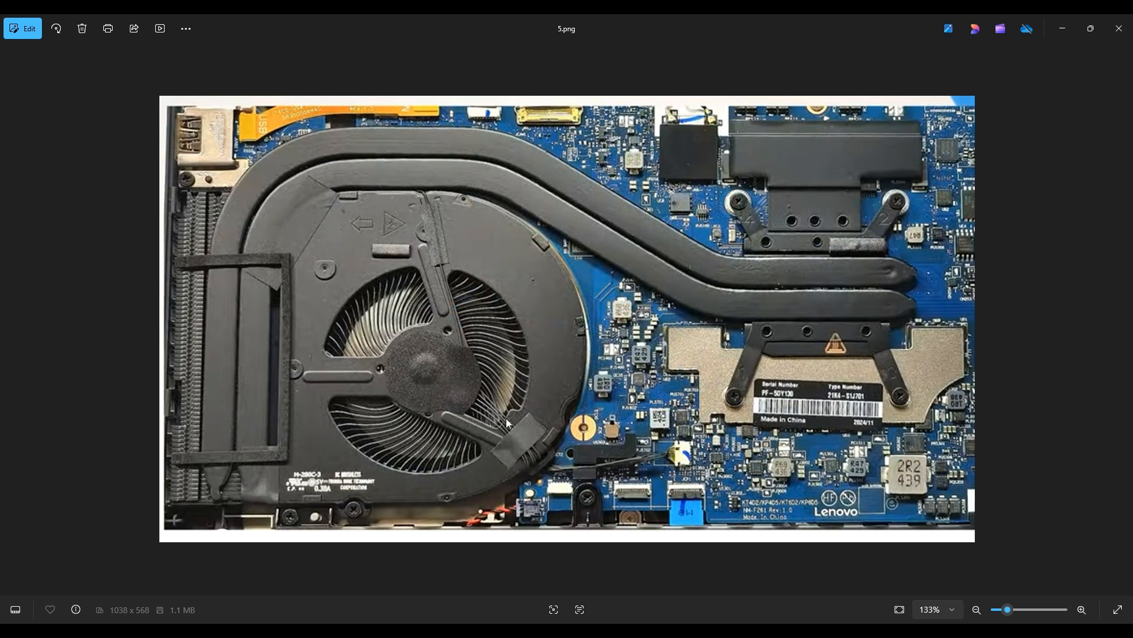
pyautogui.moveTo(665, 455)
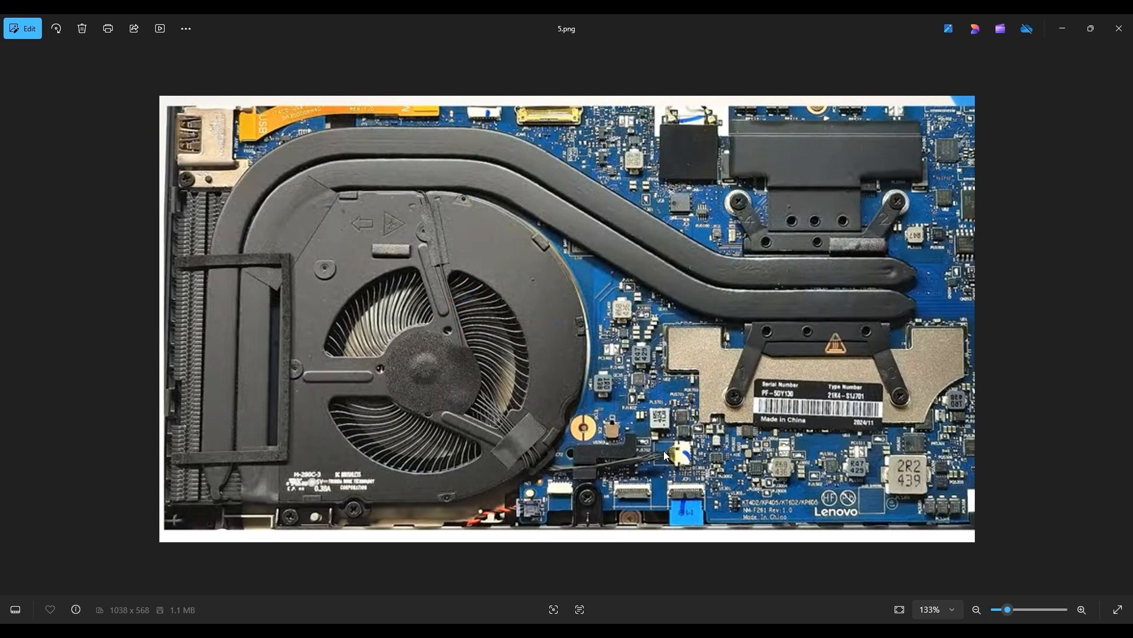
pyautogui.moveTo(673, 471)
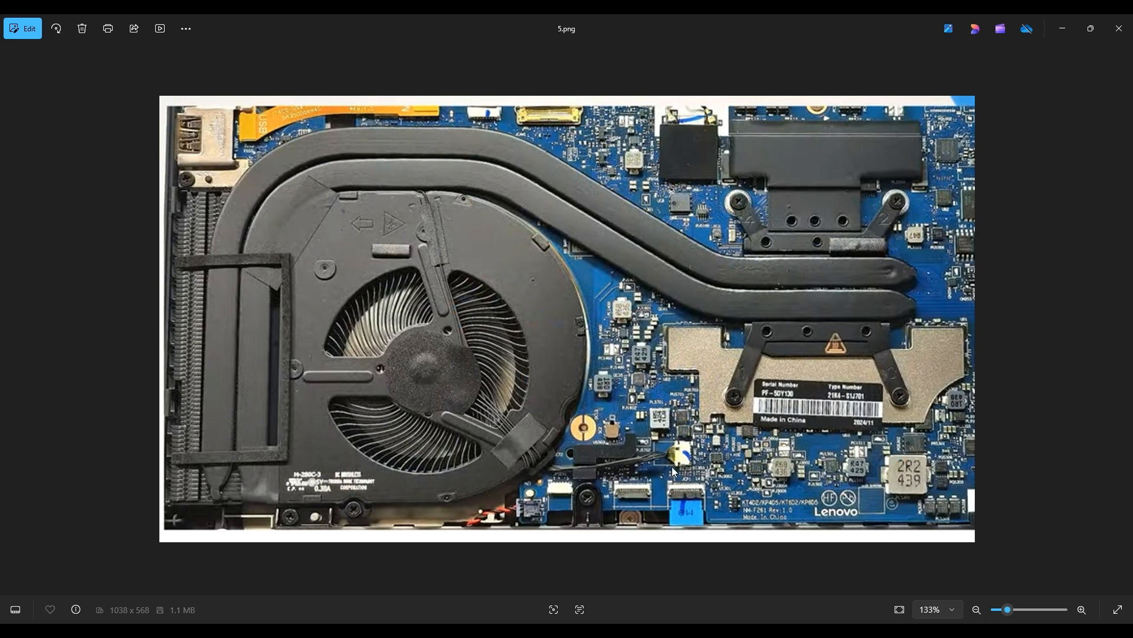
pyautogui.moveTo(683, 455)
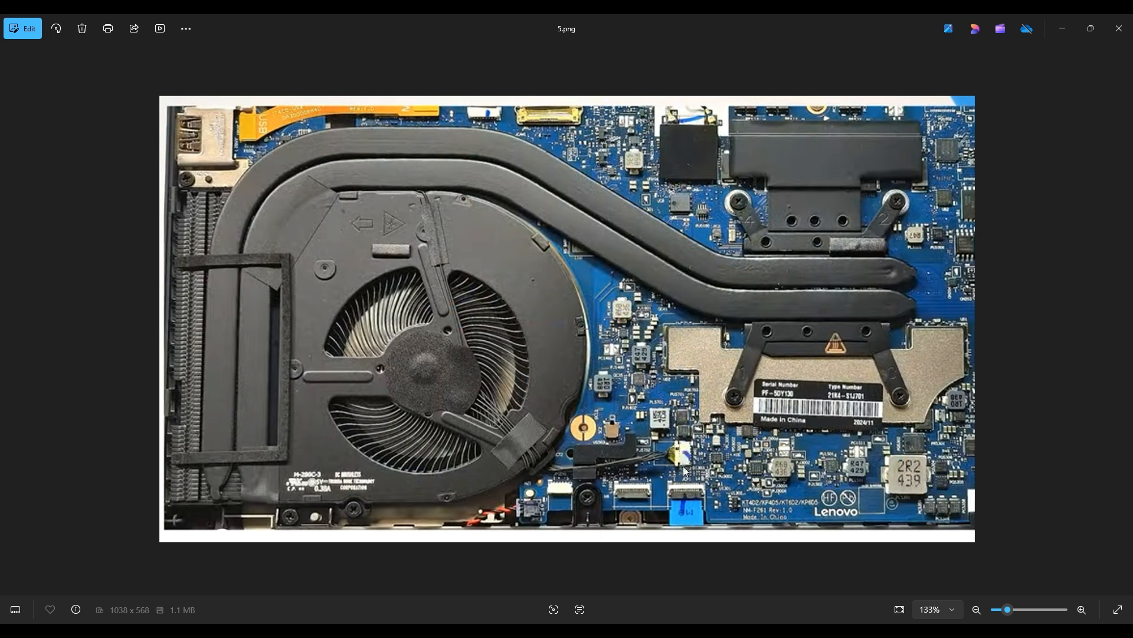
pyautogui.moveTo(680, 468)
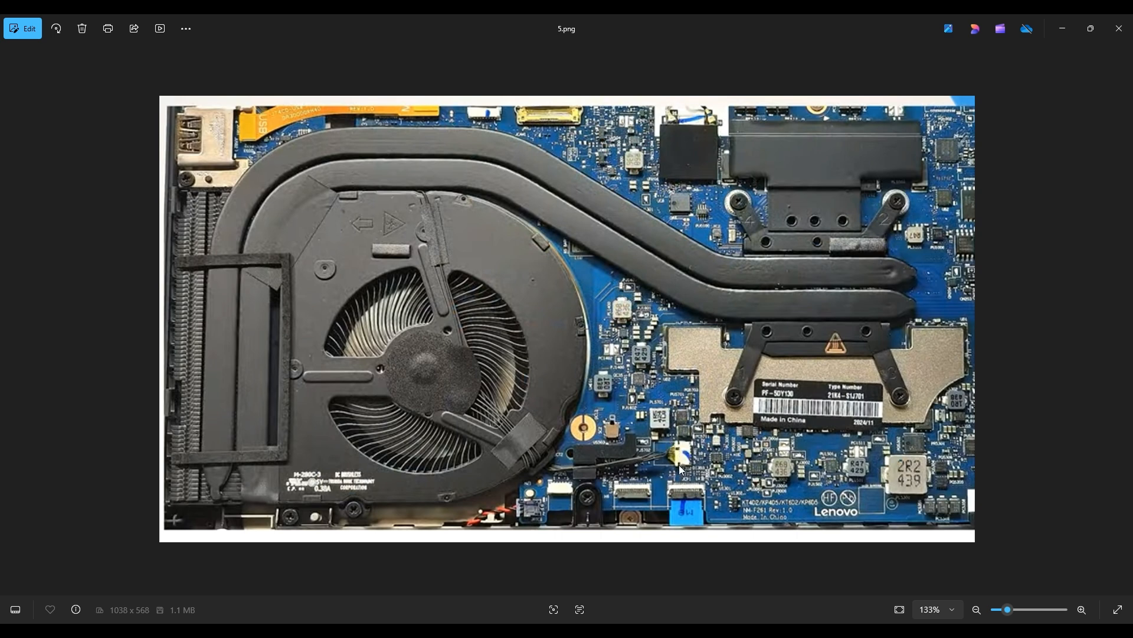
pyautogui.moveTo(400, 222)
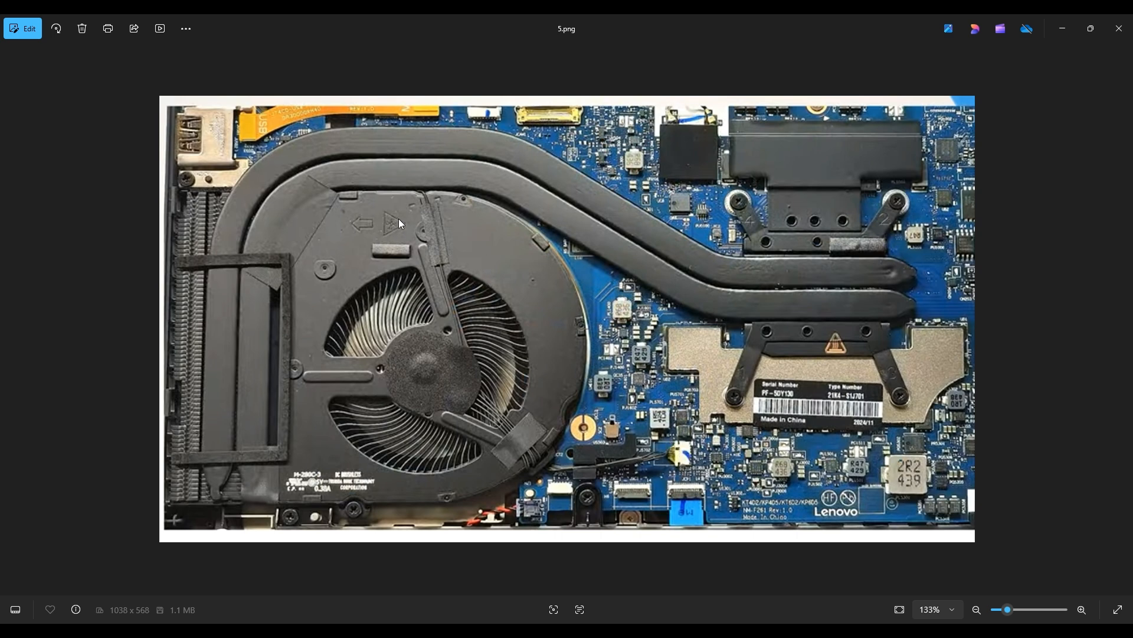
pyautogui.moveTo(336, 209)
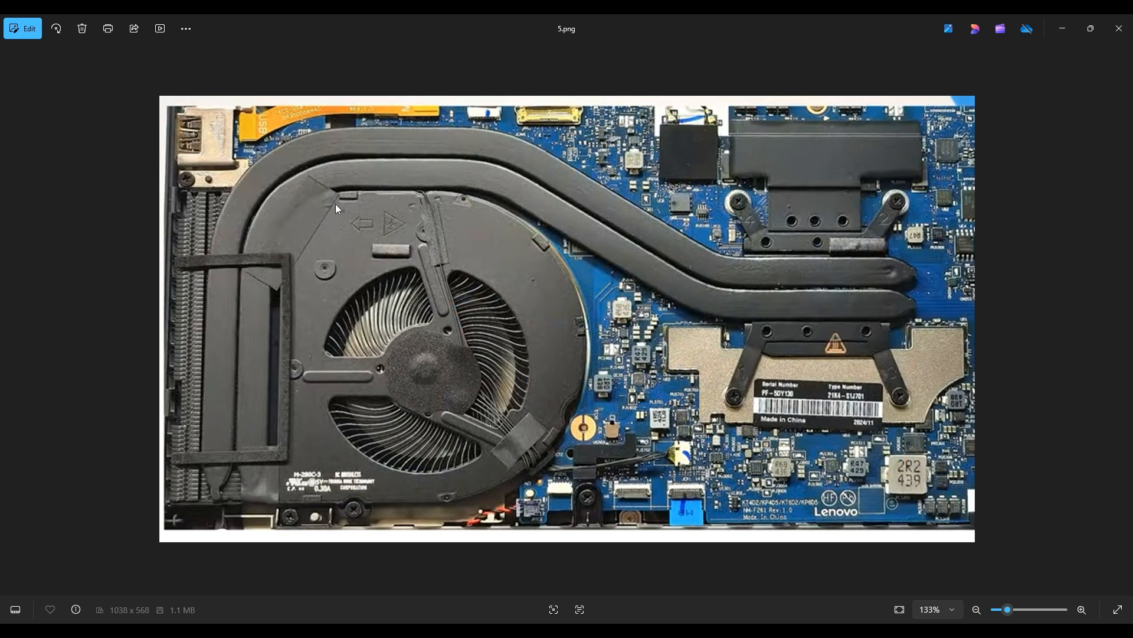
pyautogui.moveTo(484, 251)
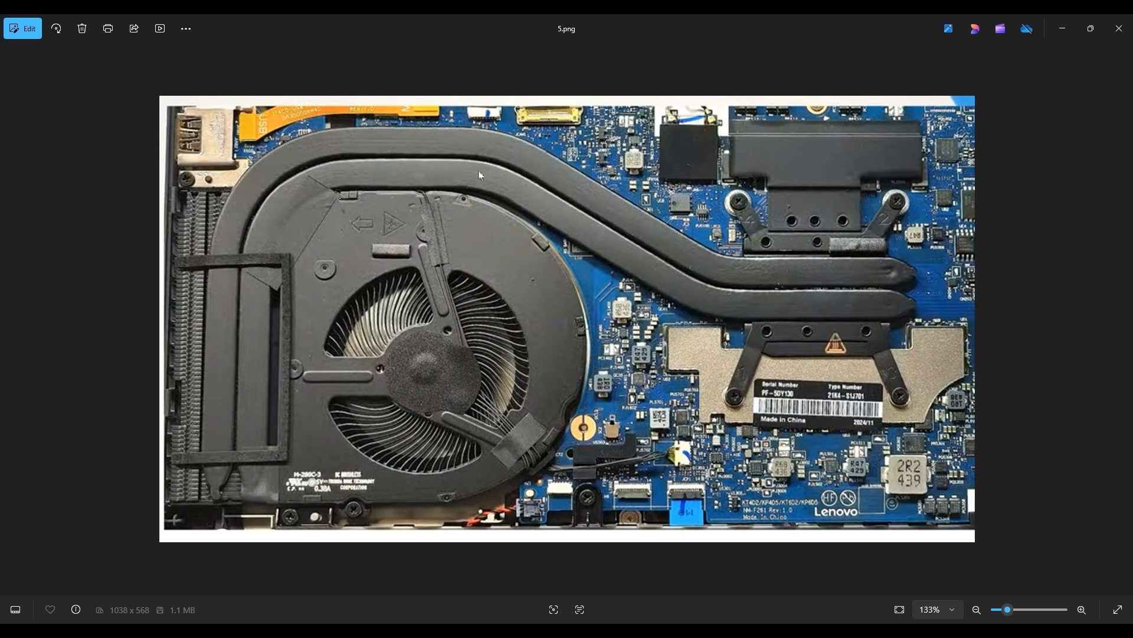
pyautogui.moveTo(749, 403)
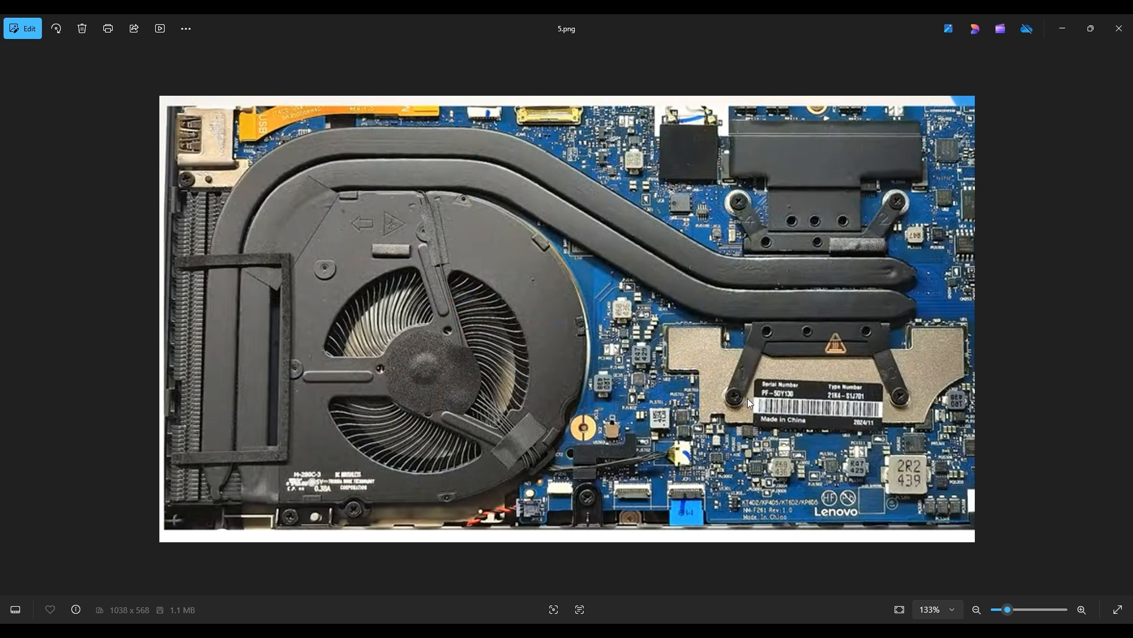
pyautogui.moveTo(747, 392)
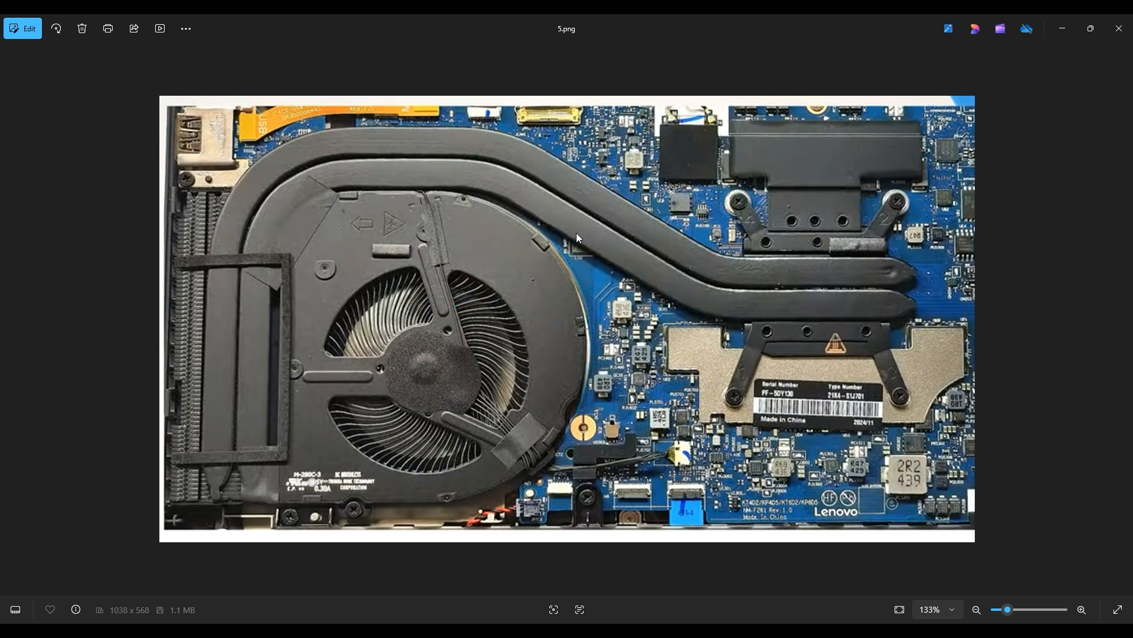
pyautogui.moveTo(462, 393)
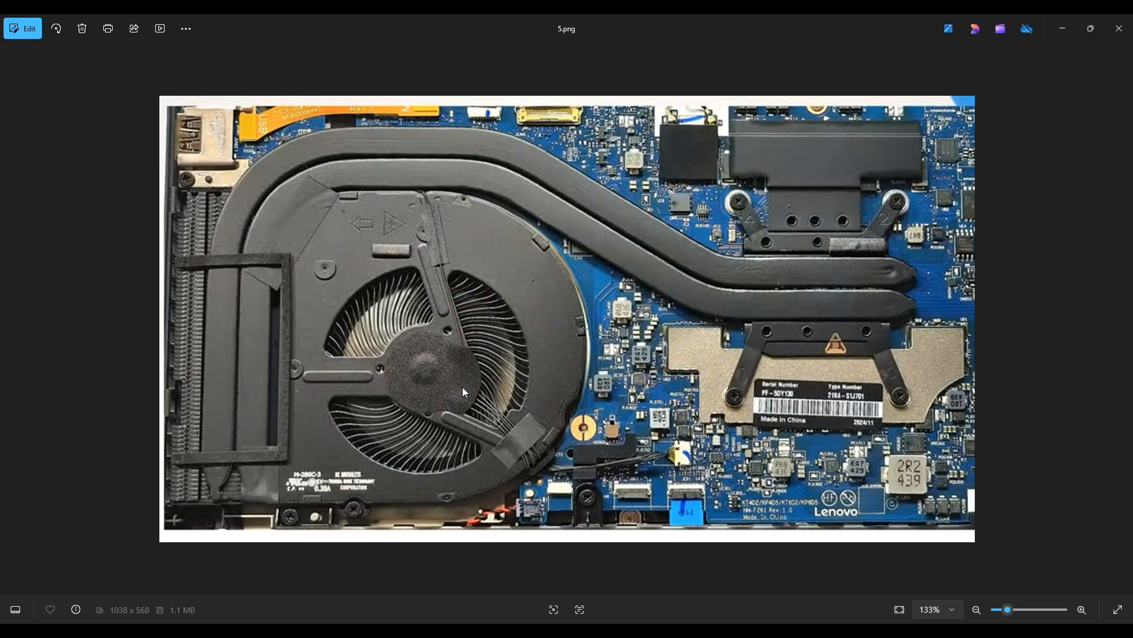
pyautogui.moveTo(724, 249)
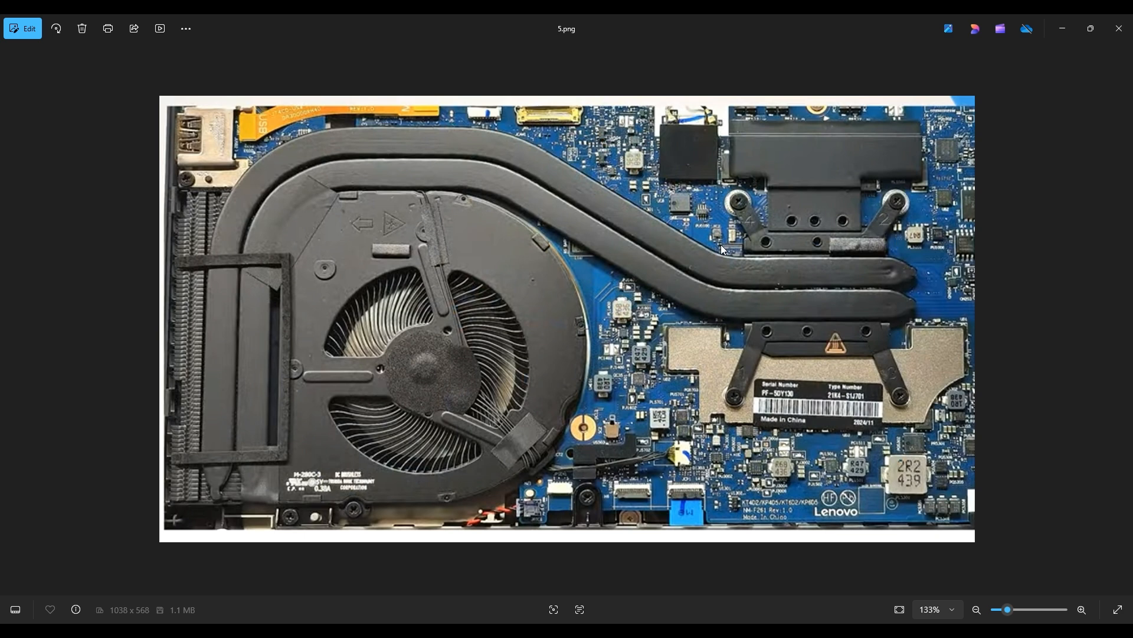
pyautogui.moveTo(883, 332)
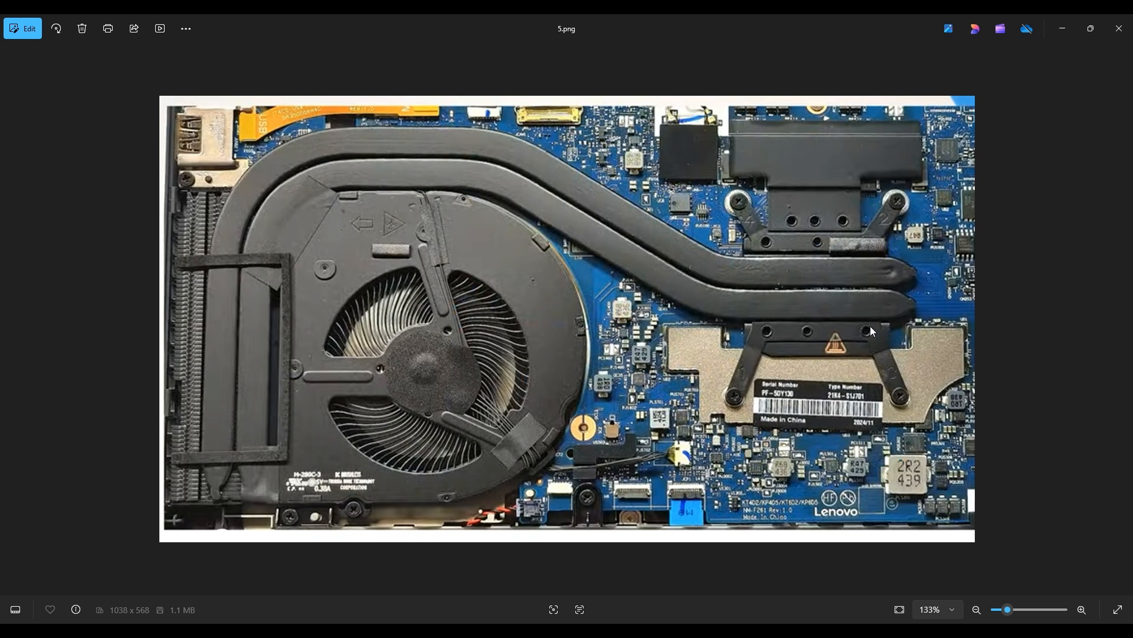
pyautogui.moveTo(834, 335)
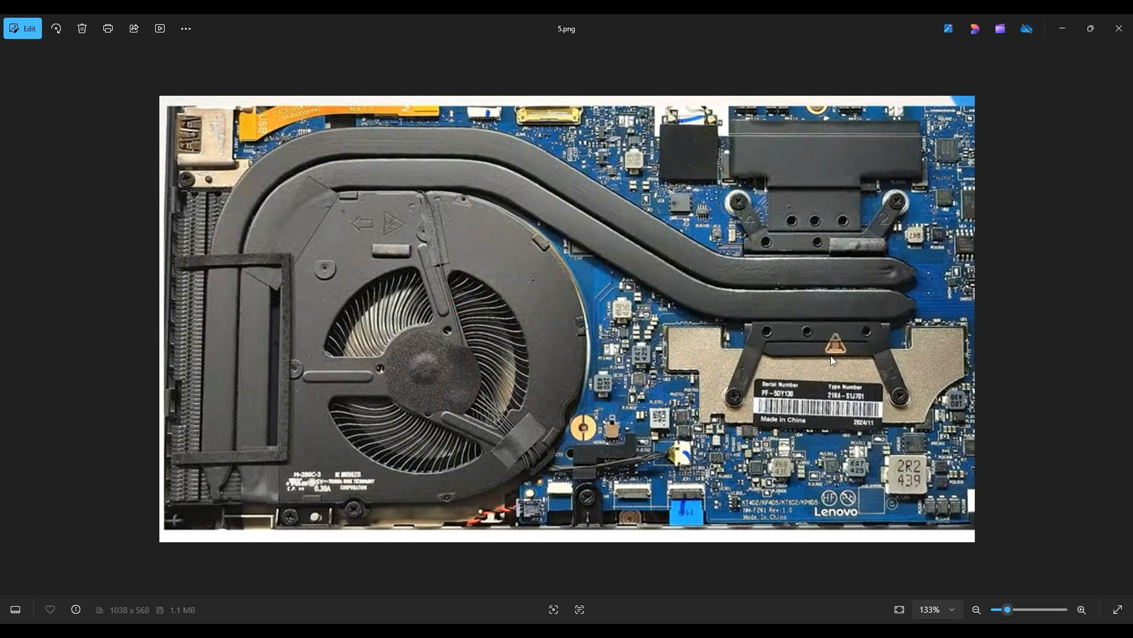
pyautogui.moveTo(764, 293)
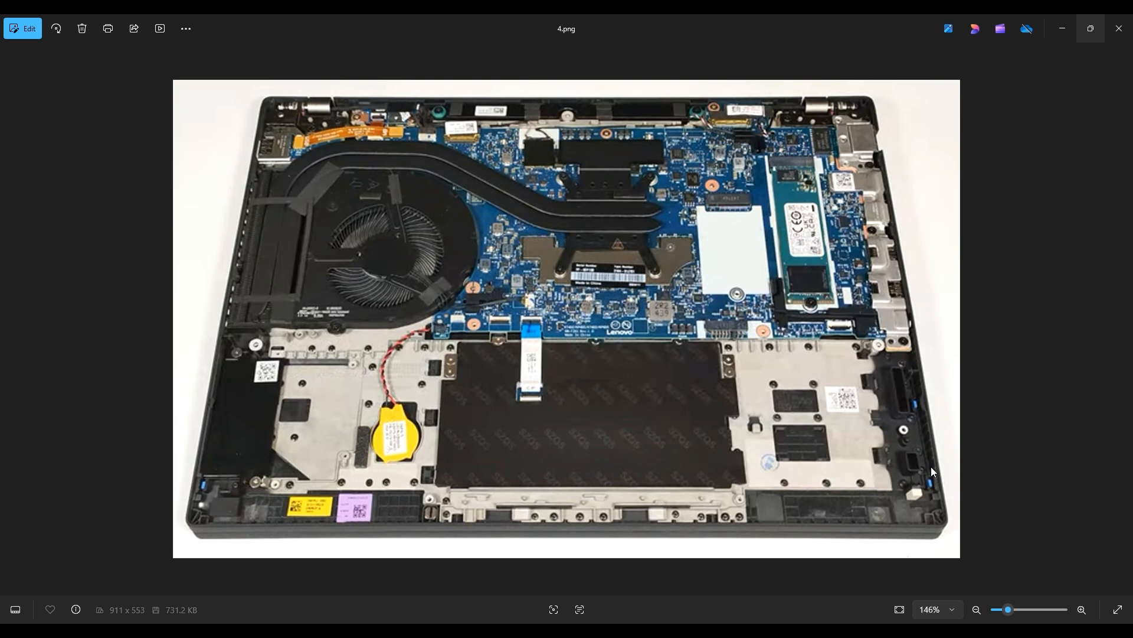
pyautogui.press('Right')
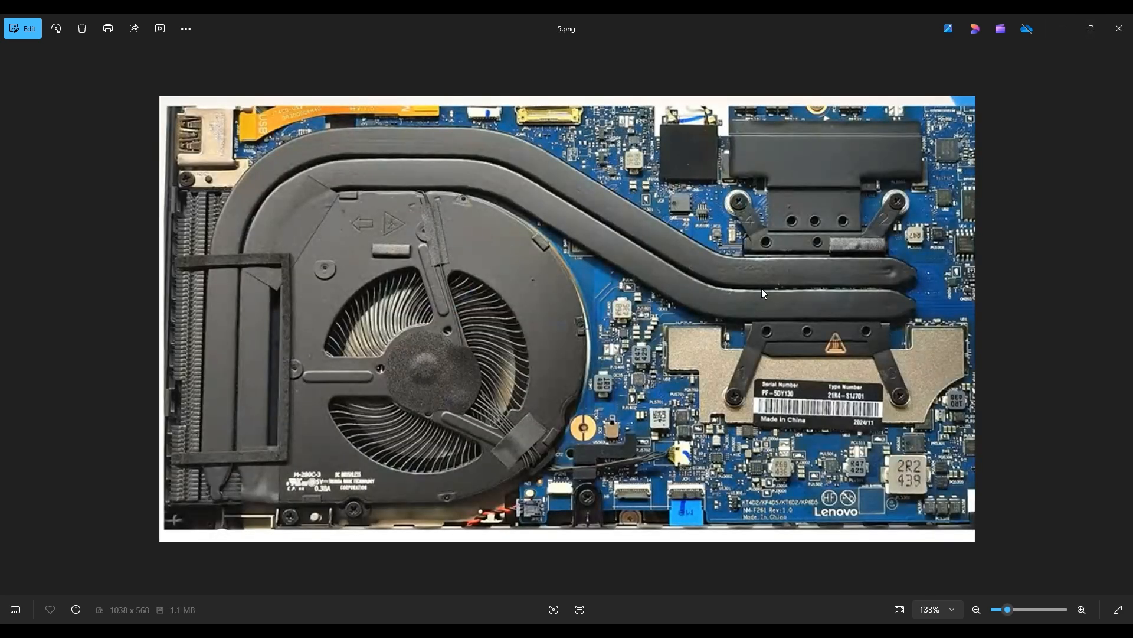